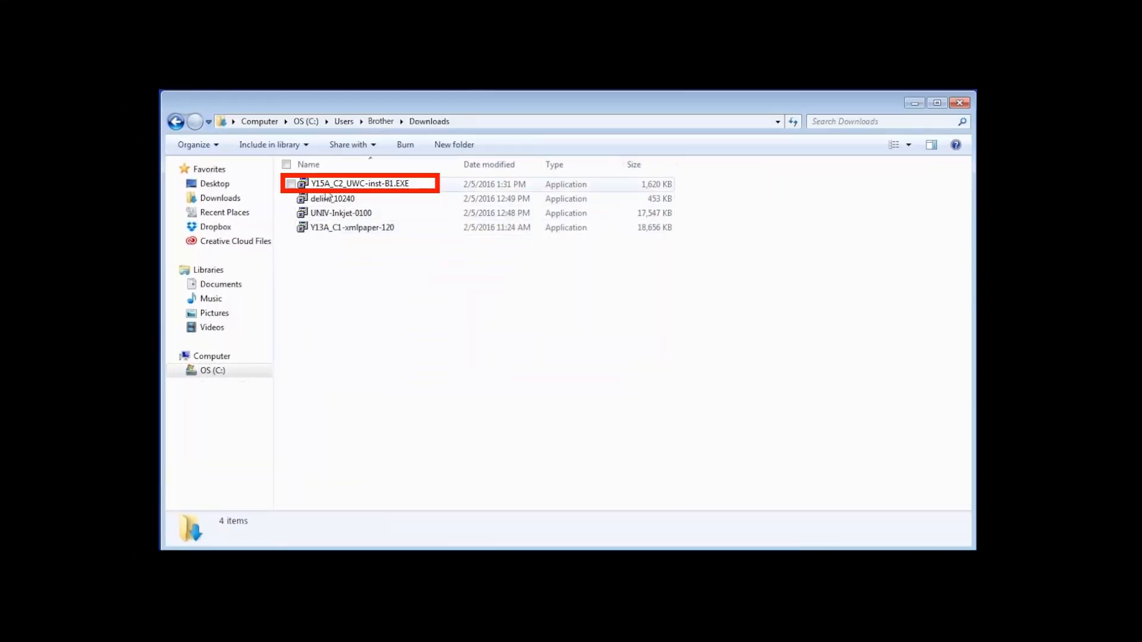
Launch the Brother installer Y15A_C2_UWC-inst-B1.EXE from Downloads.
{"action": "double_click", "coordinate": [358, 183]}
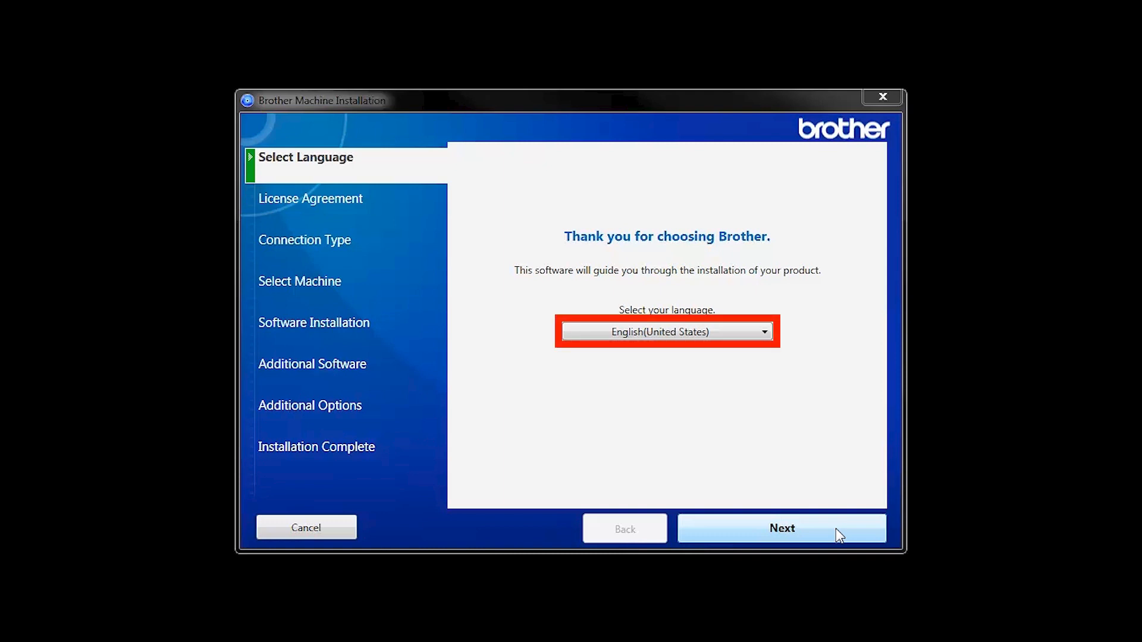
Keep English (United States) and accept the license agreement.
{"action": "left_click", "coordinate": [781, 528]}
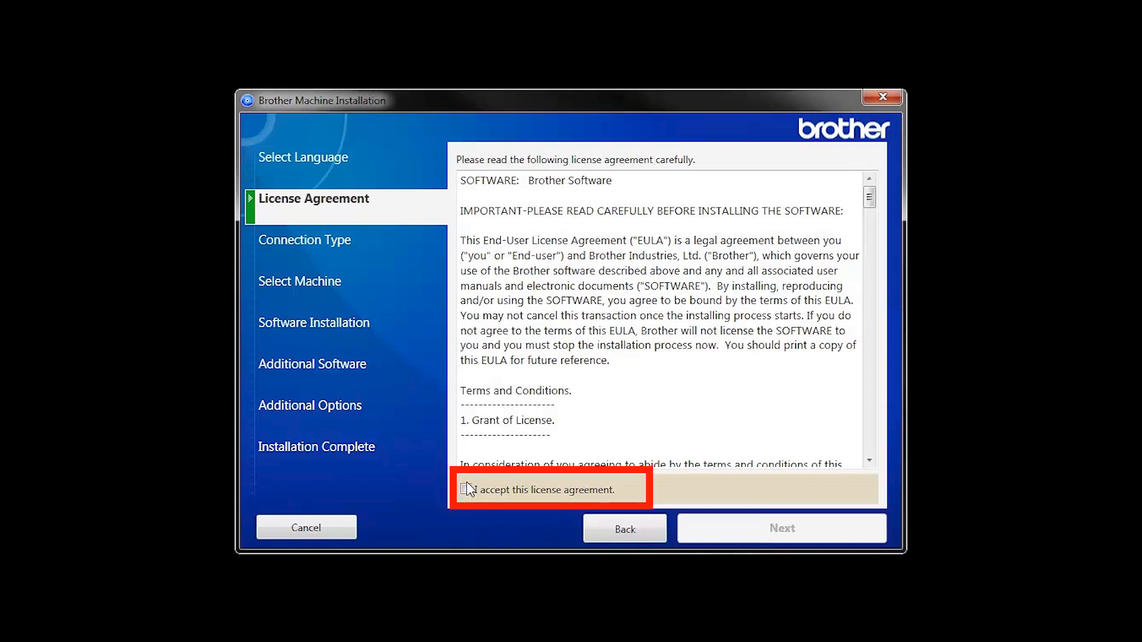
{"action": "left_click", "coordinate": [467, 489]}
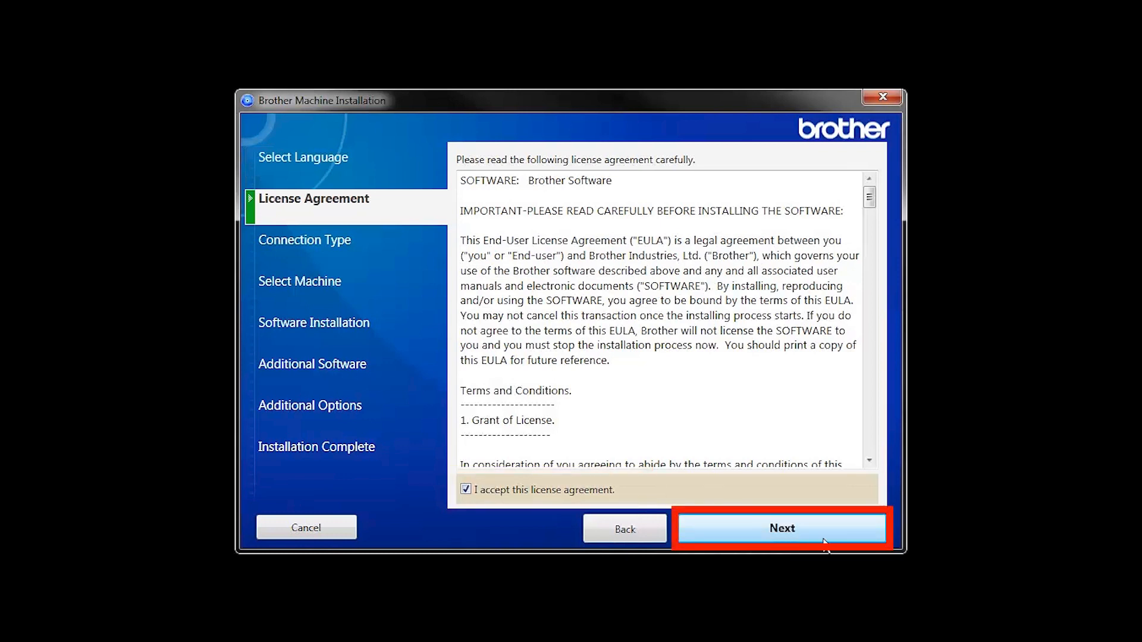
{"action": "left_click", "coordinate": [781, 528]}
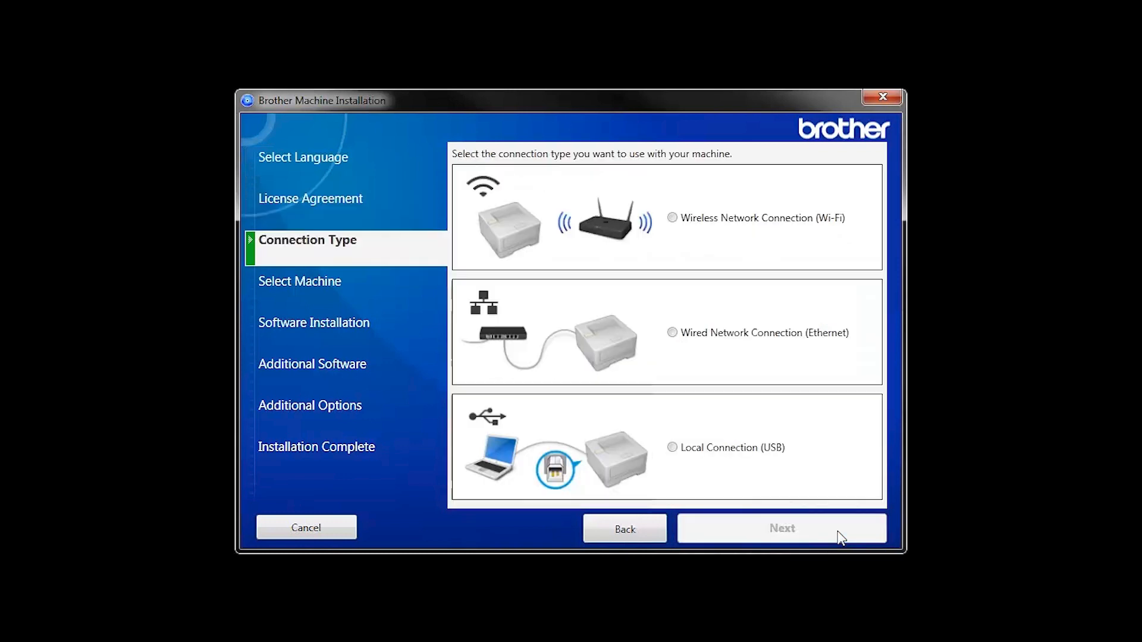
Choose Wireless Network Connection (Wi-Fi) and start the machine search.
{"action": "left_click", "coordinate": [671, 217]}
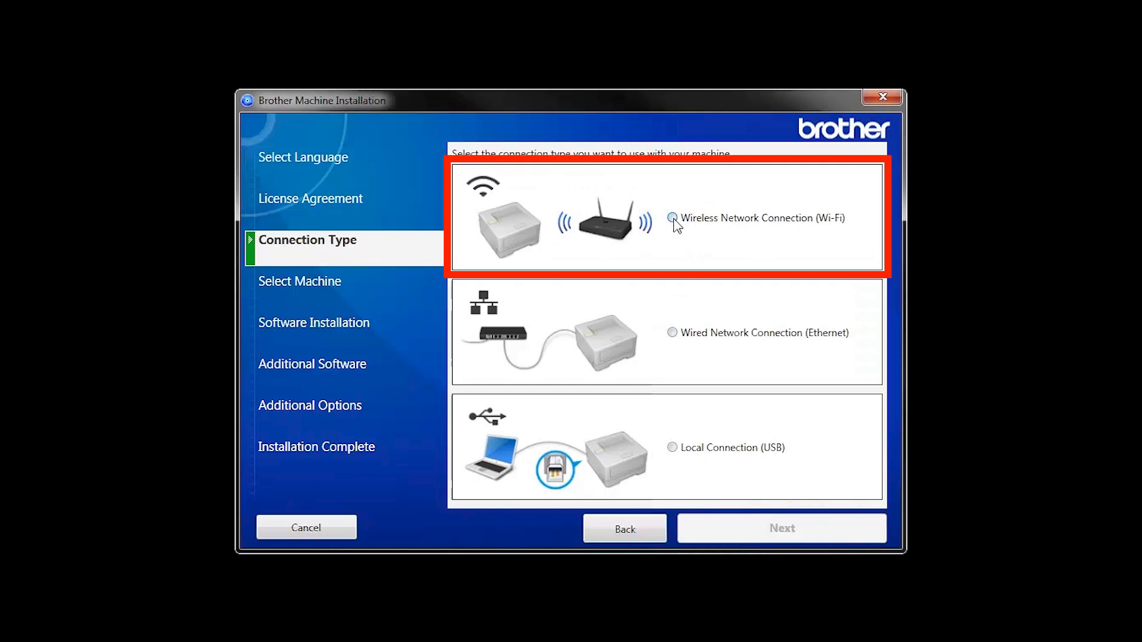
{"action": "left_click", "coordinate": [671, 217]}
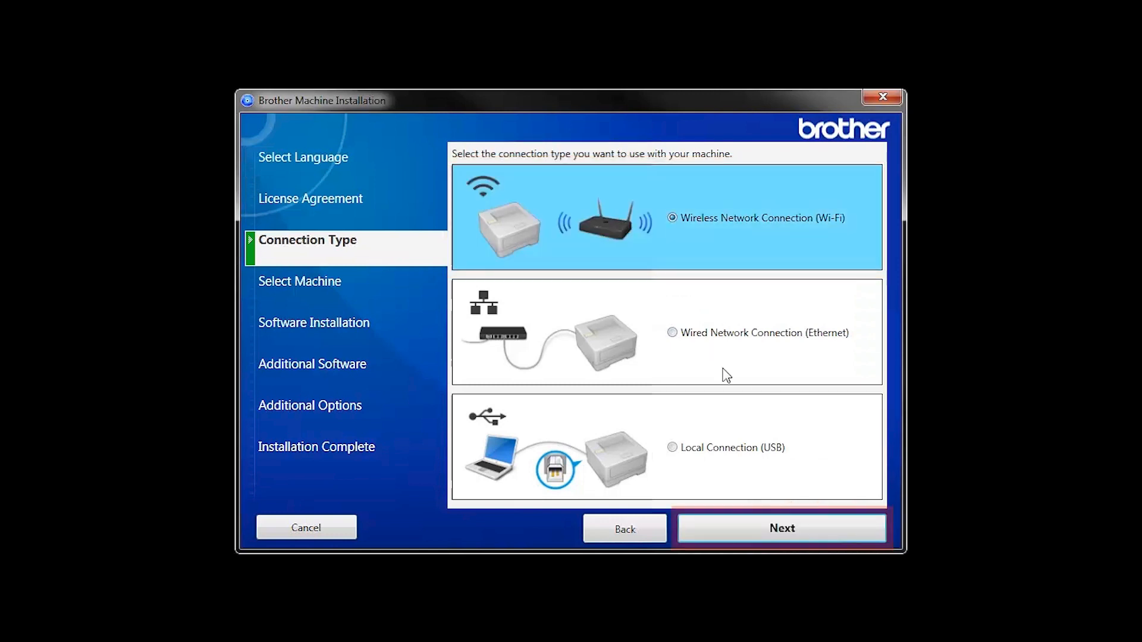
{"action": "left_click", "coordinate": [781, 528]}
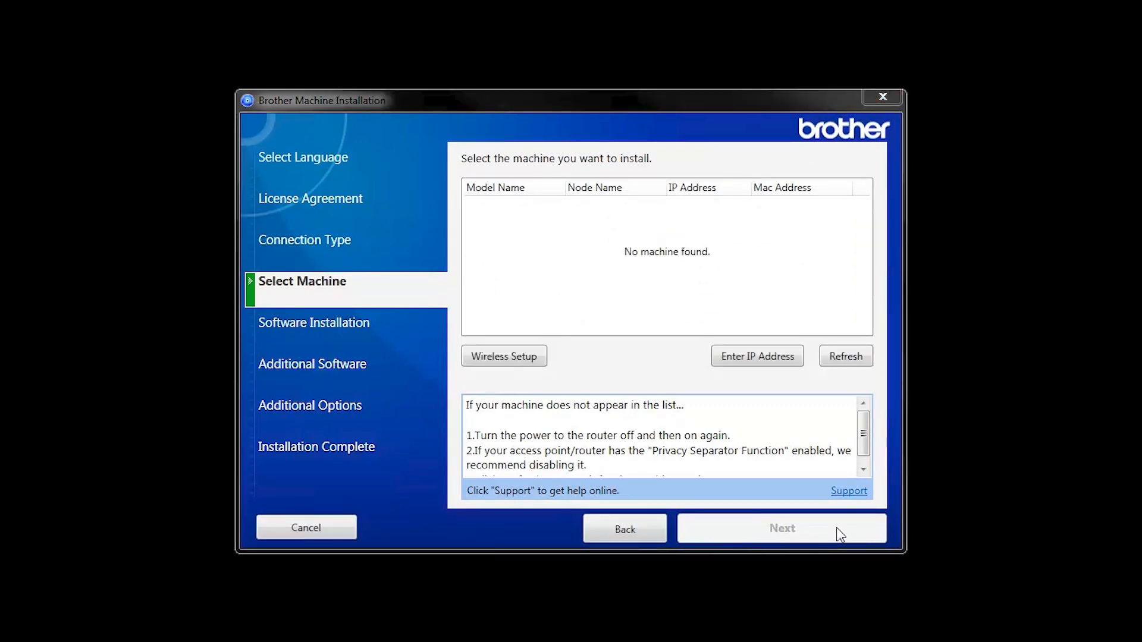
Run Wireless Setup with the detected router_name network, refresh the search, and retry the setup.
{"action": "left_click", "coordinate": [503, 356]}
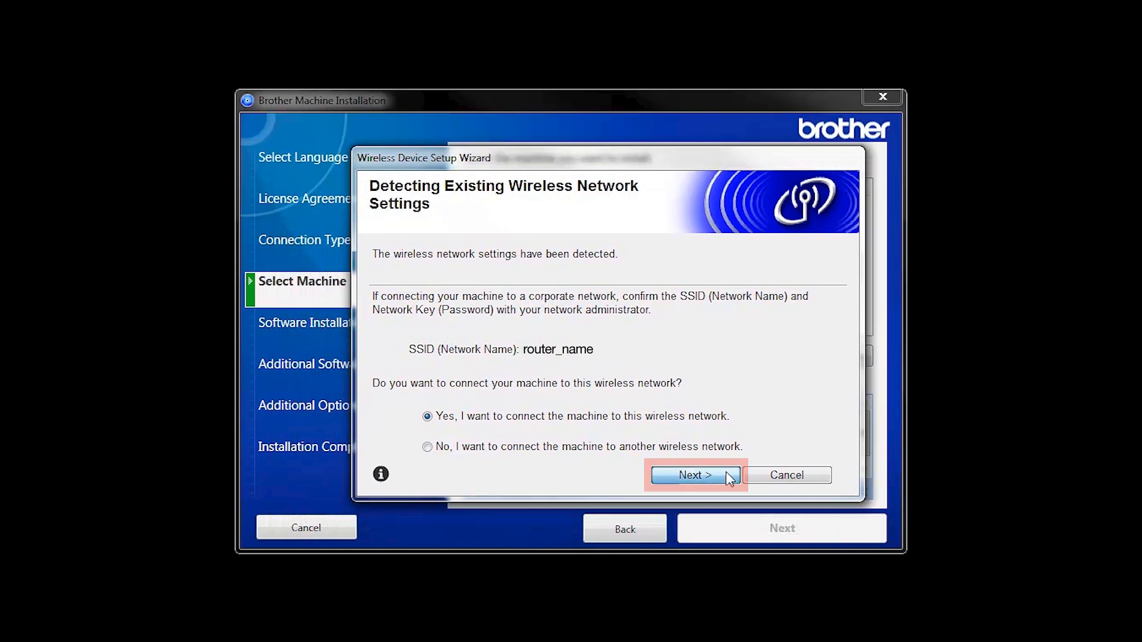
{"action": "left_click", "coordinate": [693, 475]}
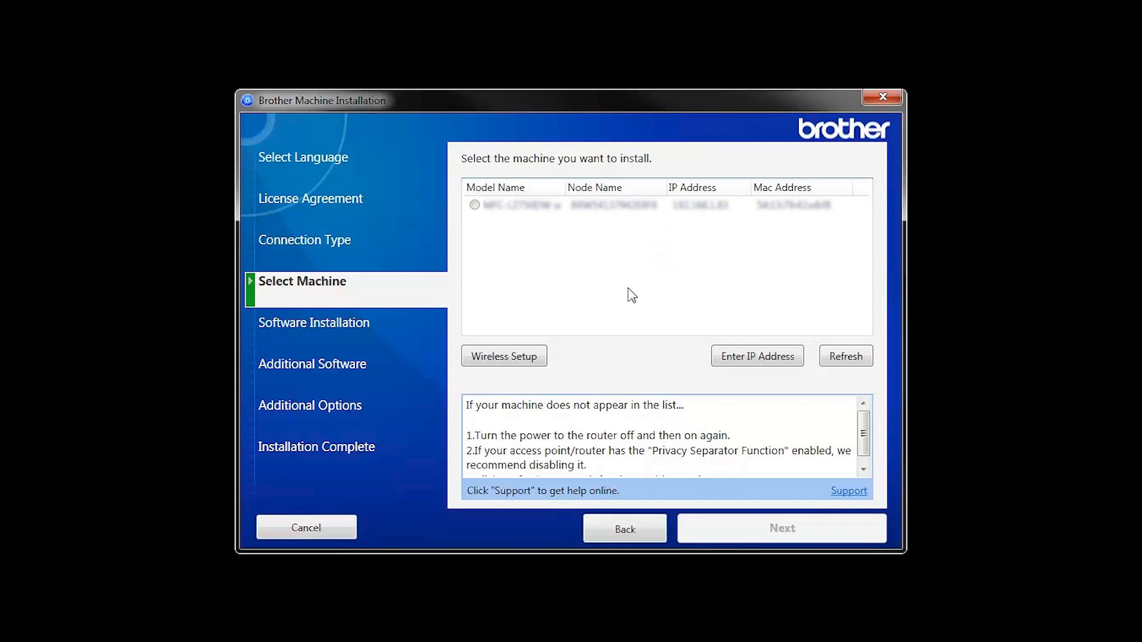
{"action": "left_click", "coordinate": [846, 355]}
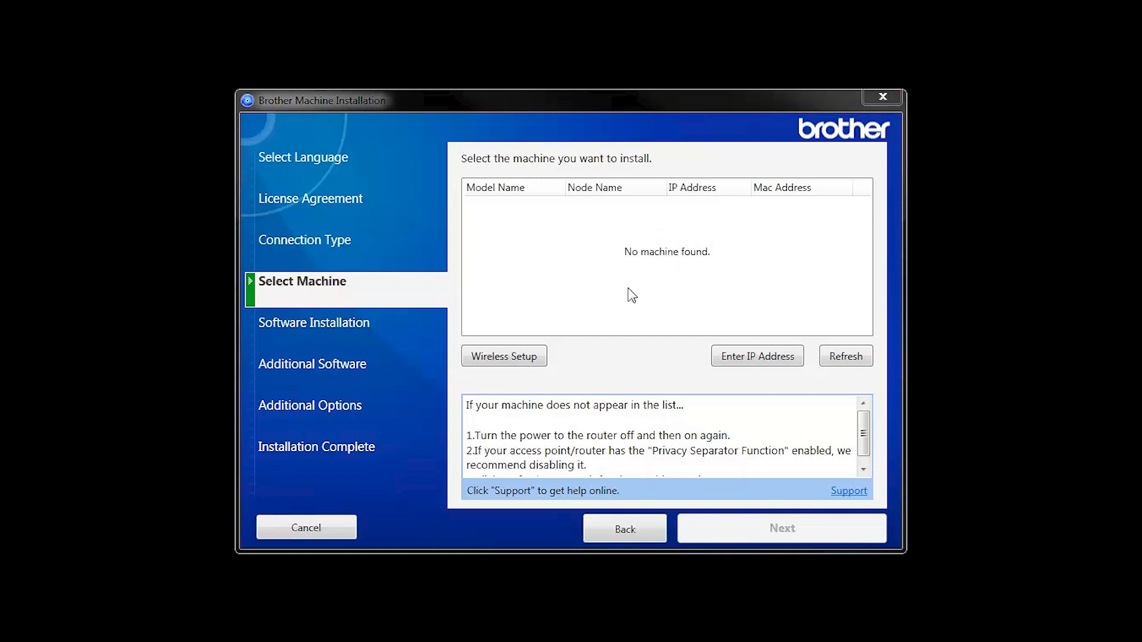
{"action": "left_click", "coordinate": [503, 356]}
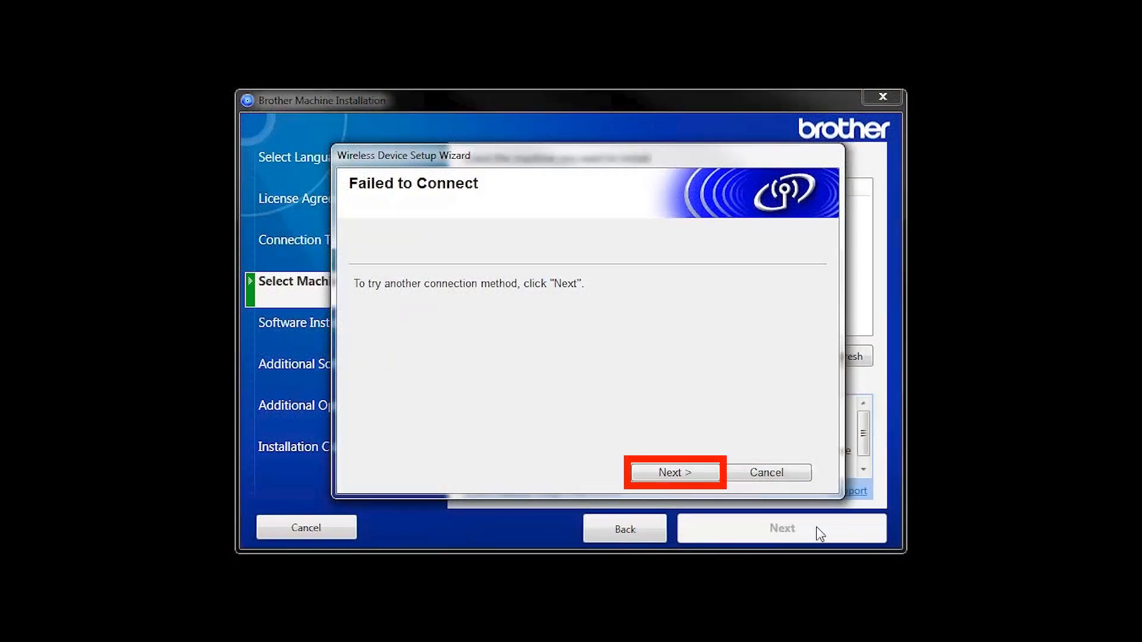
Pick another connection method with 'No, I do not have a USB cable'.
{"action": "left_click", "coordinate": [672, 472]}
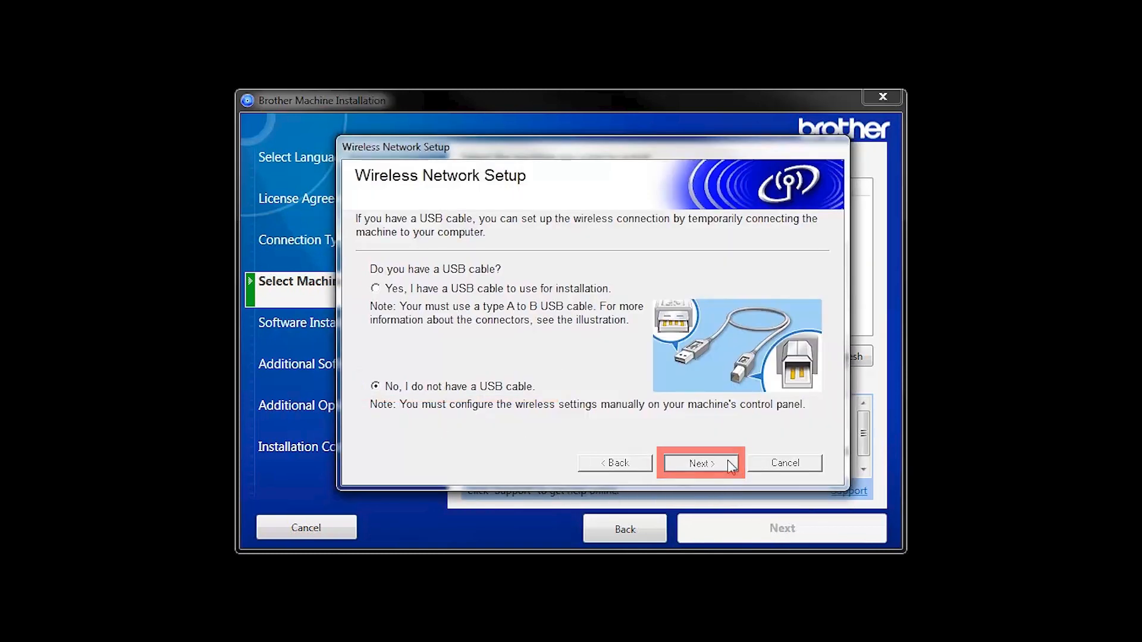
{"action": "left_click", "coordinate": [699, 462]}
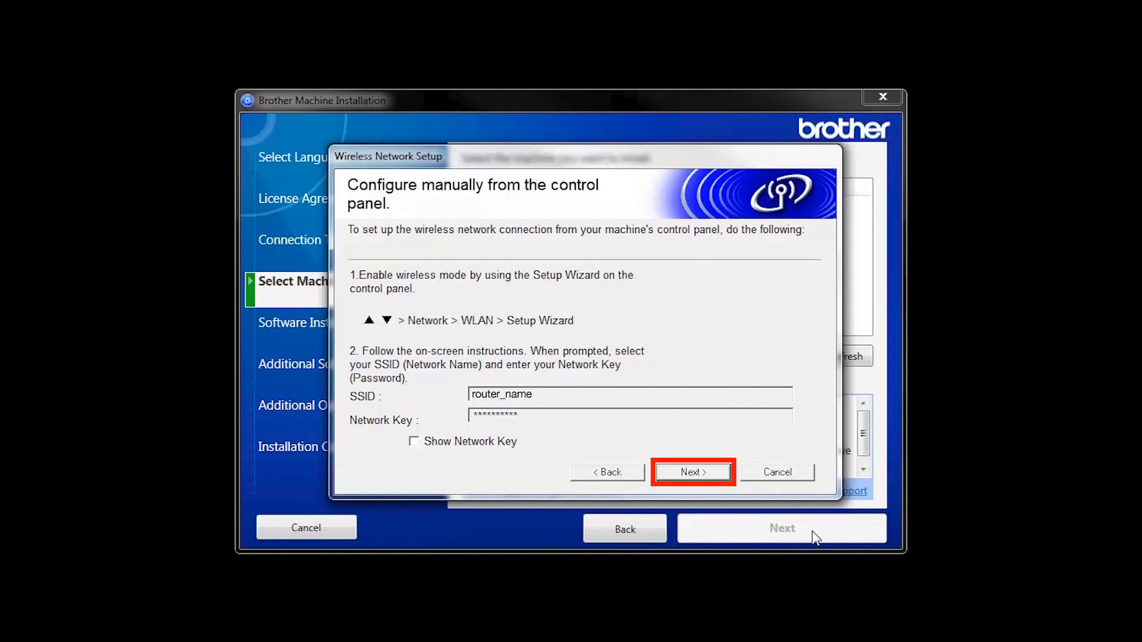
Mark 'Checked and confirmed' that the printer shows Connected and return to the machine list.
{"action": "left_click", "coordinate": [690, 472]}
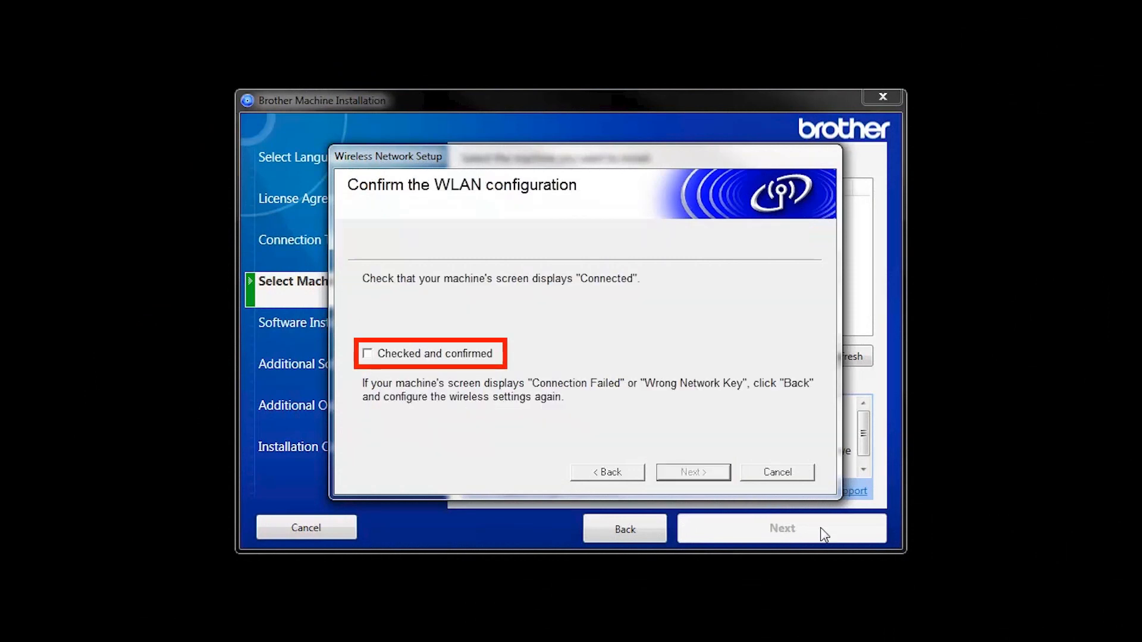
{"action": "left_click", "coordinate": [367, 354]}
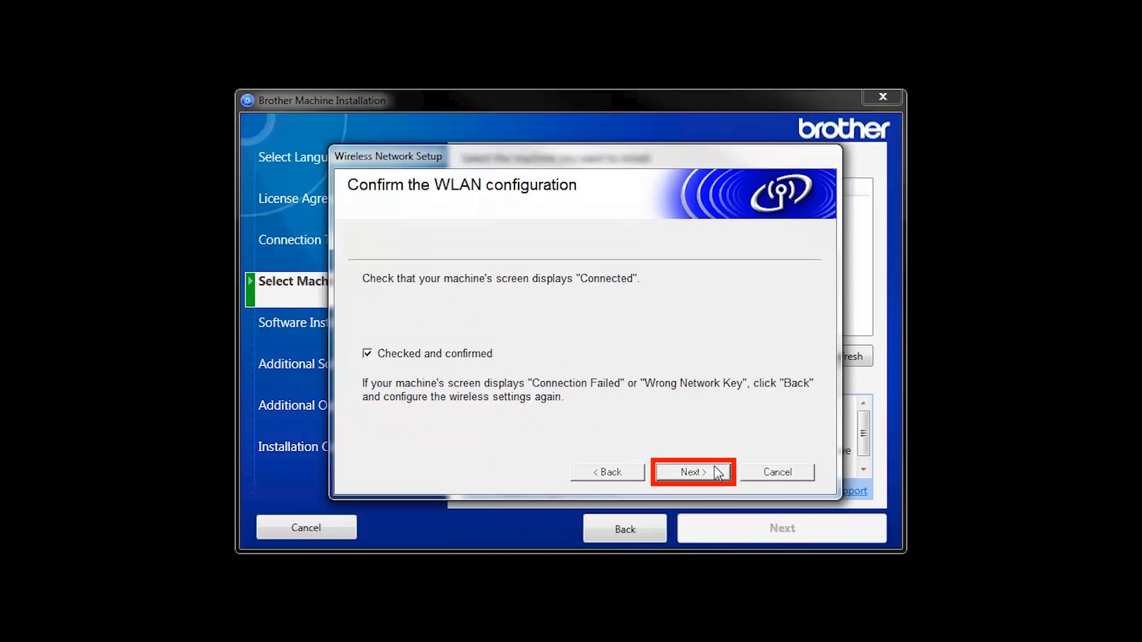
{"action": "left_click", "coordinate": [691, 472]}
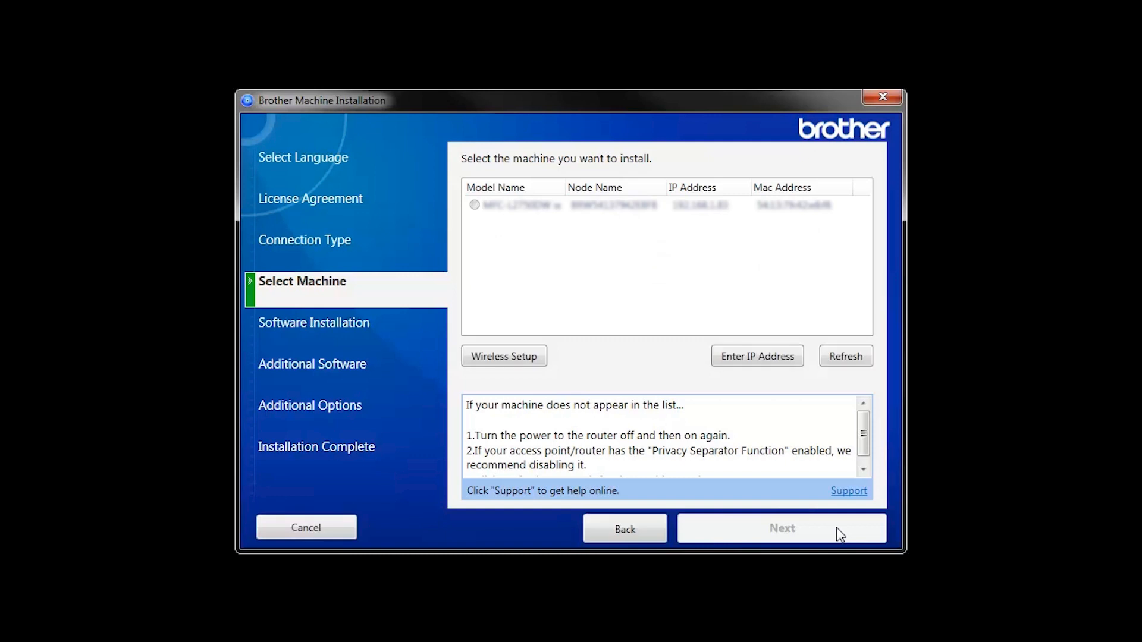
Refresh the list, select the found printer, and continue to the installation type.
{"action": "left_click", "coordinate": [845, 356]}
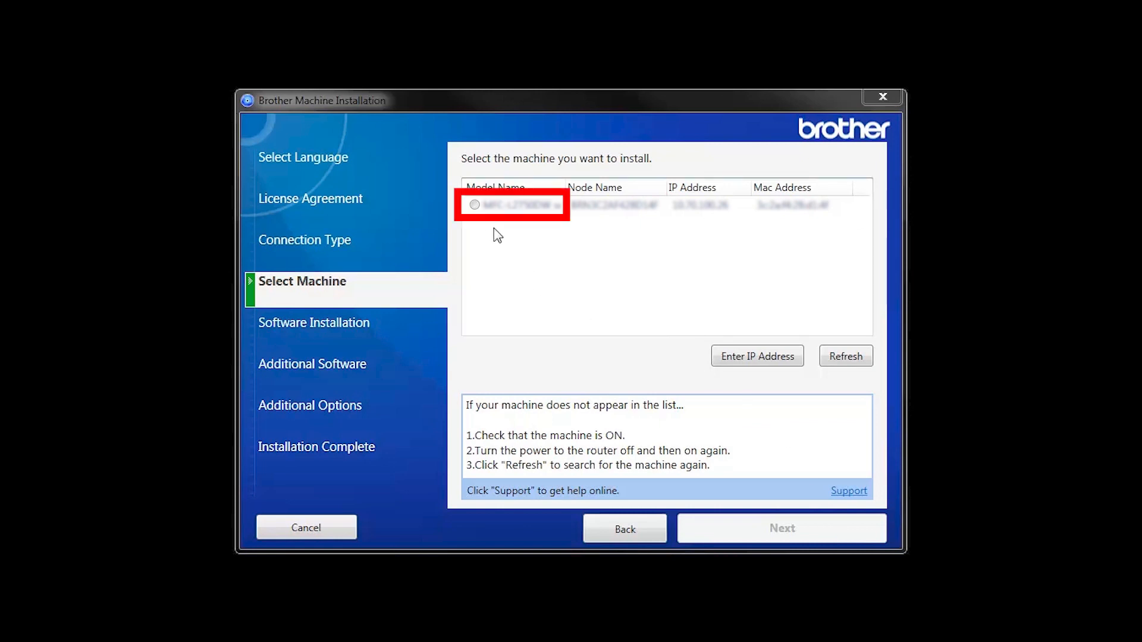
{"action": "left_click", "coordinate": [511, 204]}
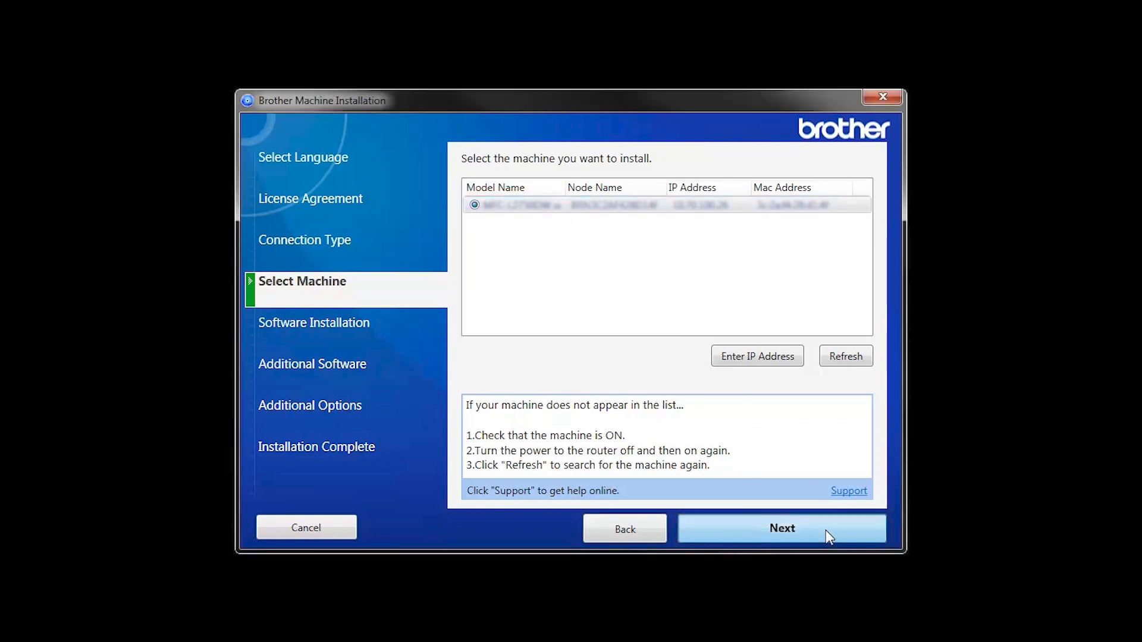
{"action": "left_click", "coordinate": [780, 528]}
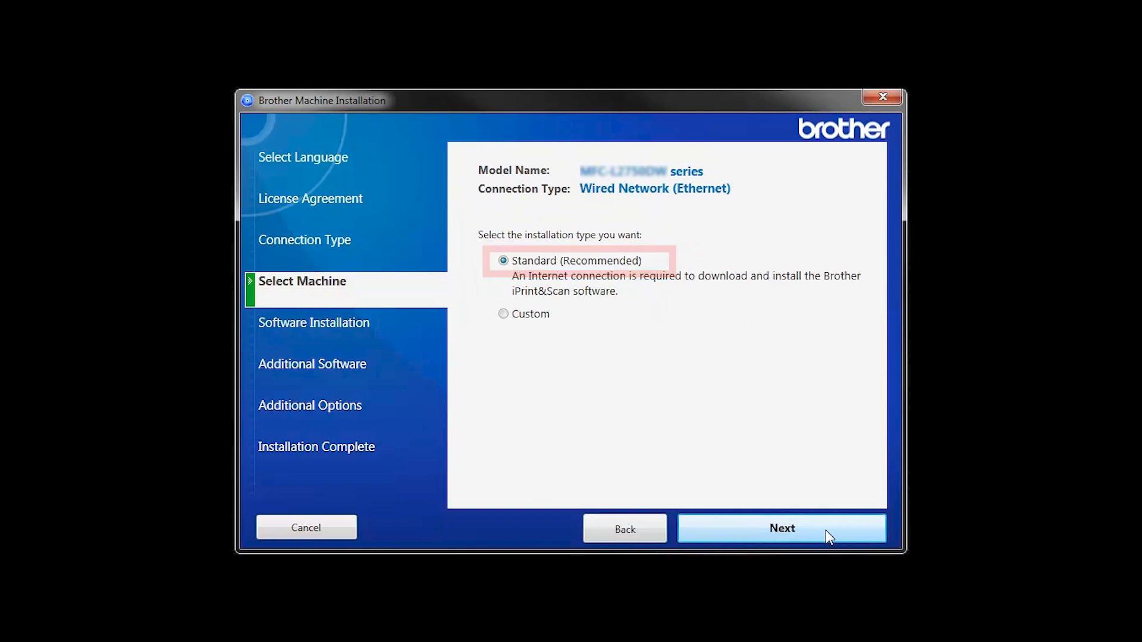
Install with Standard (Recommended), choosing Install Later for iPrint&Scan, until installation completes.
{"action": "left_click", "coordinate": [780, 528]}
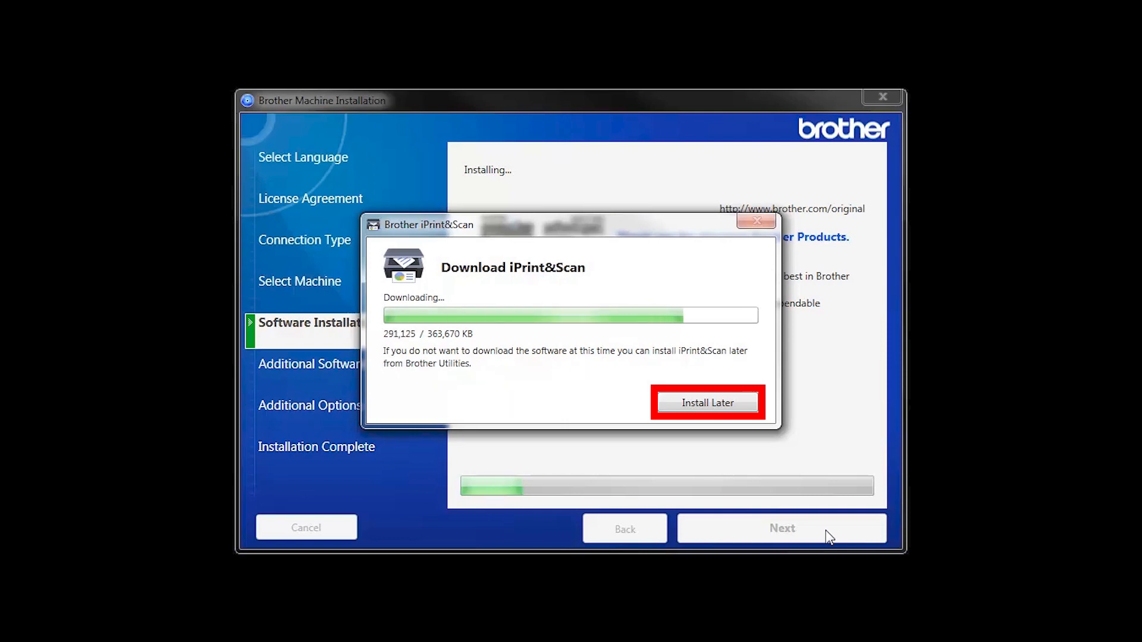
{"action": "left_click", "coordinate": [706, 403]}
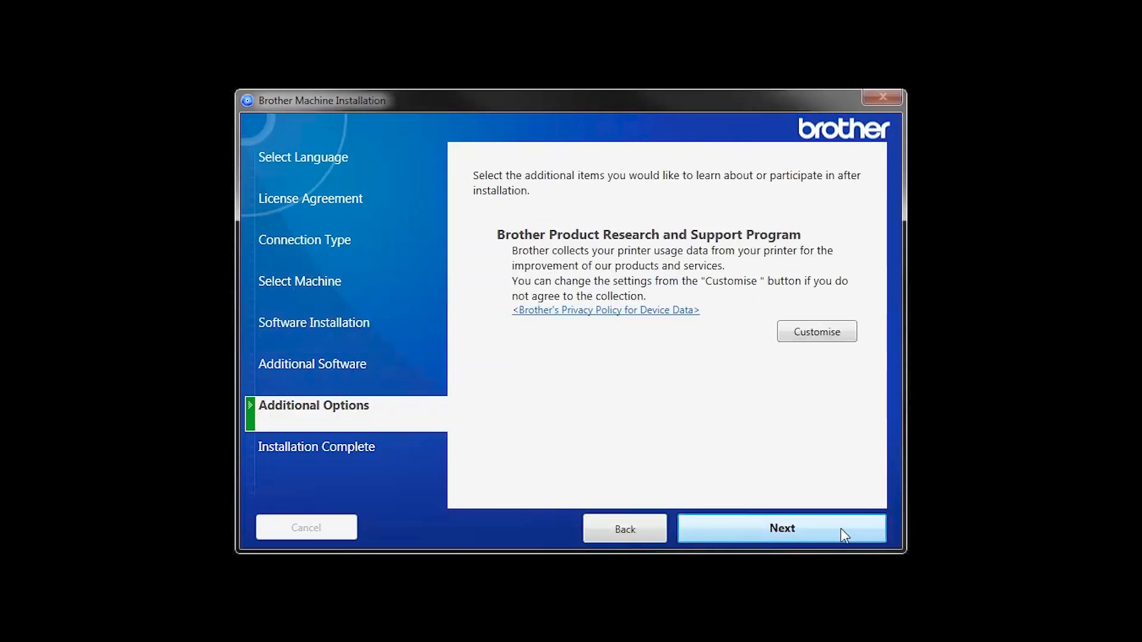
{"action": "left_click", "coordinate": [780, 528]}
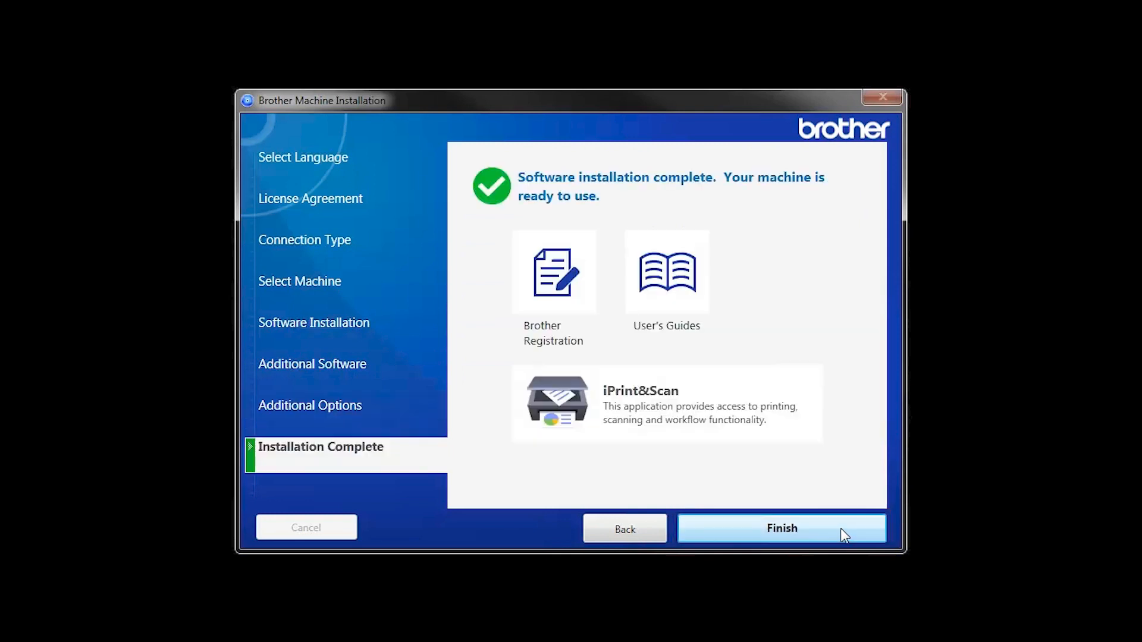